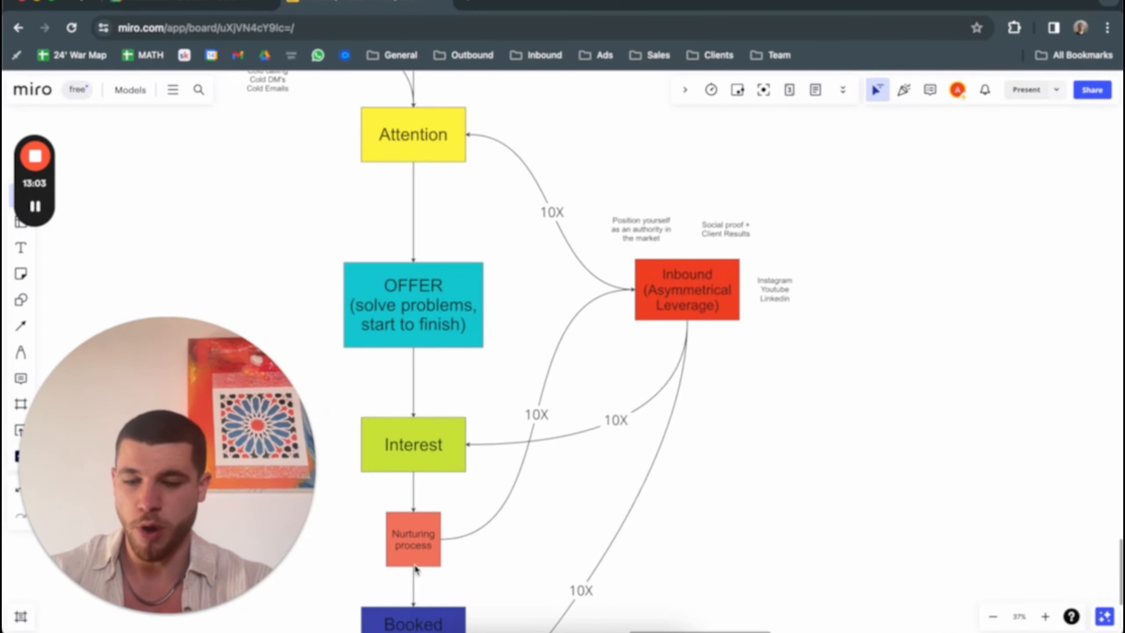
scroll(down, 3)
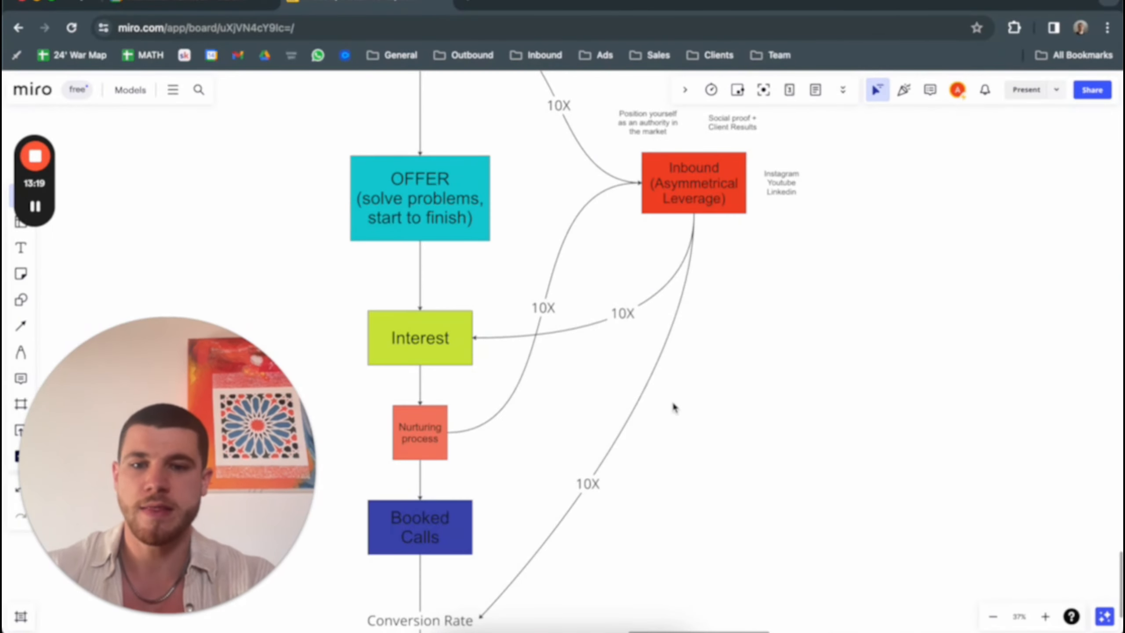
scroll(down, 3)
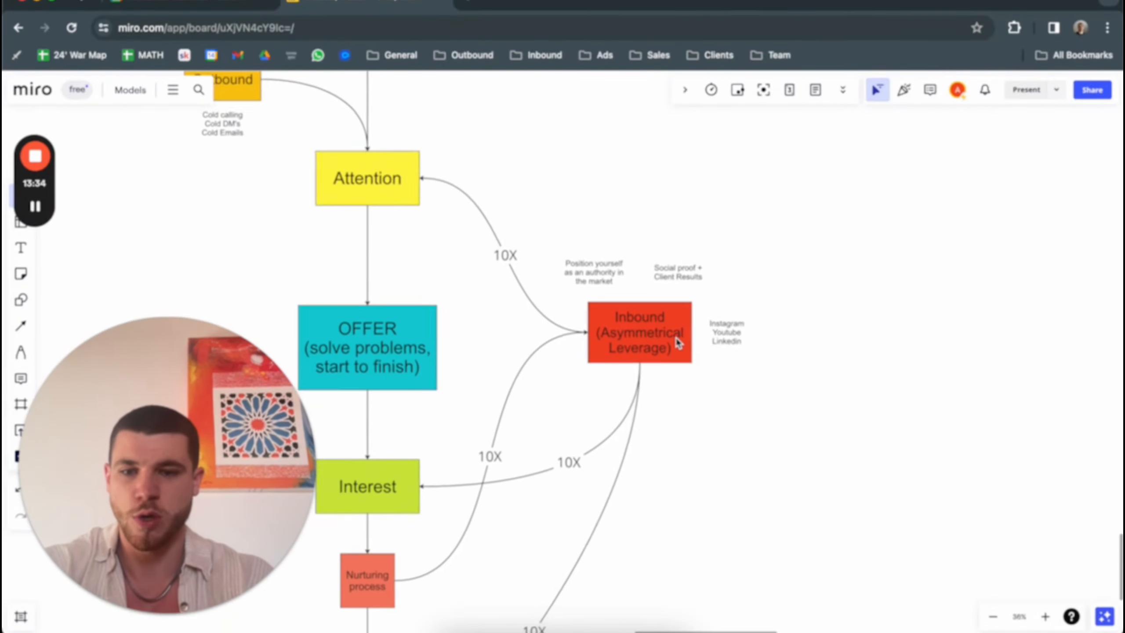
scroll(down, 3)
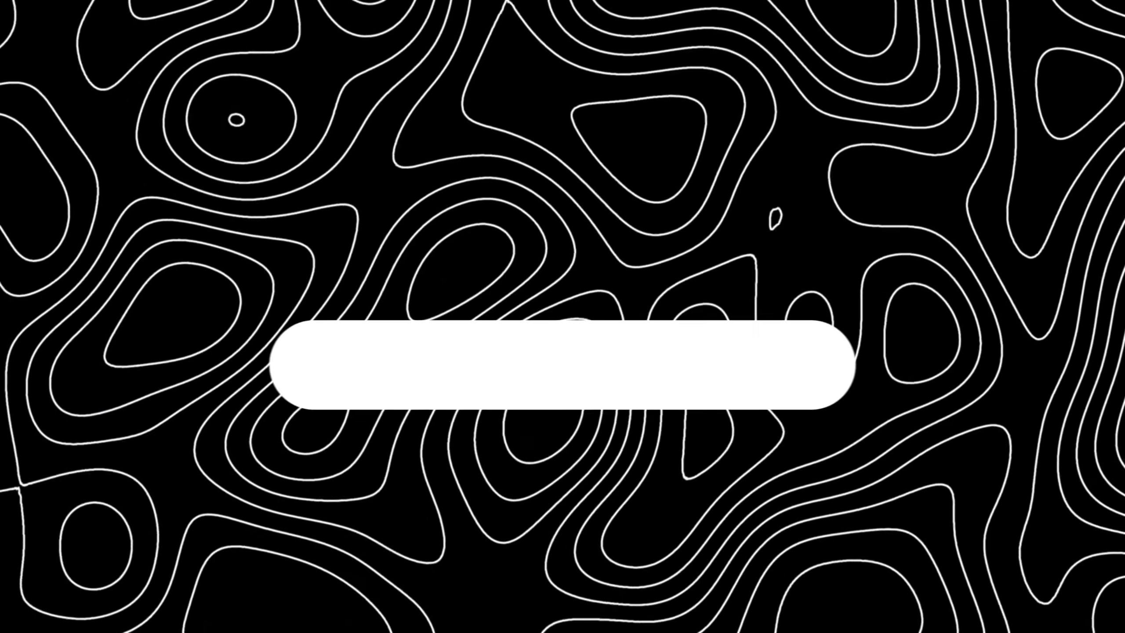
text(What is cool agency?)
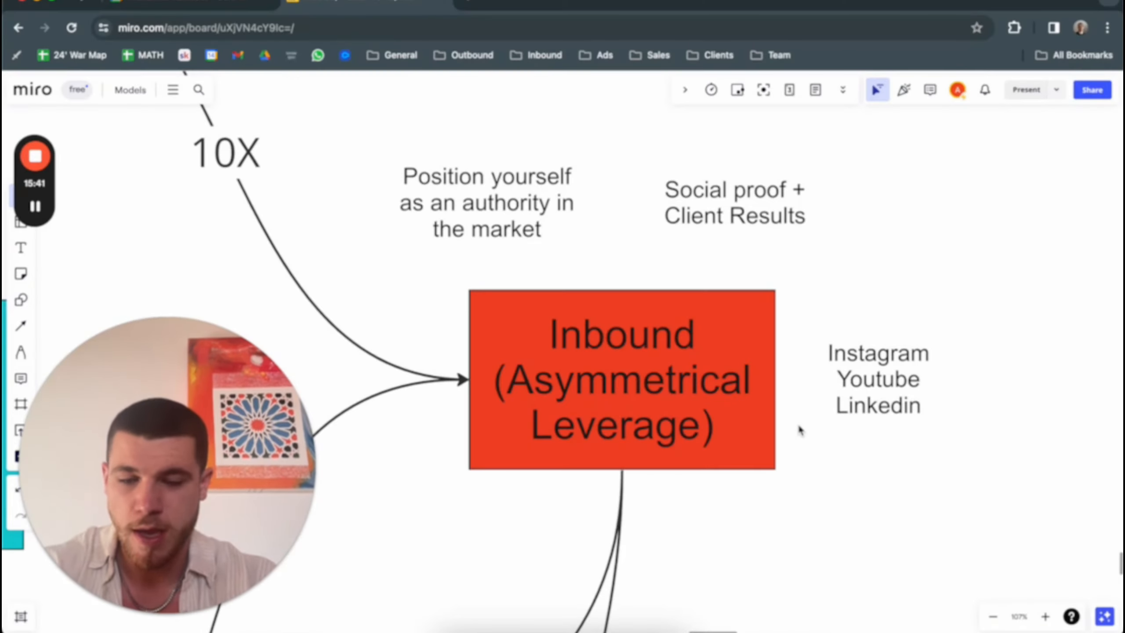
scroll(down, 3)
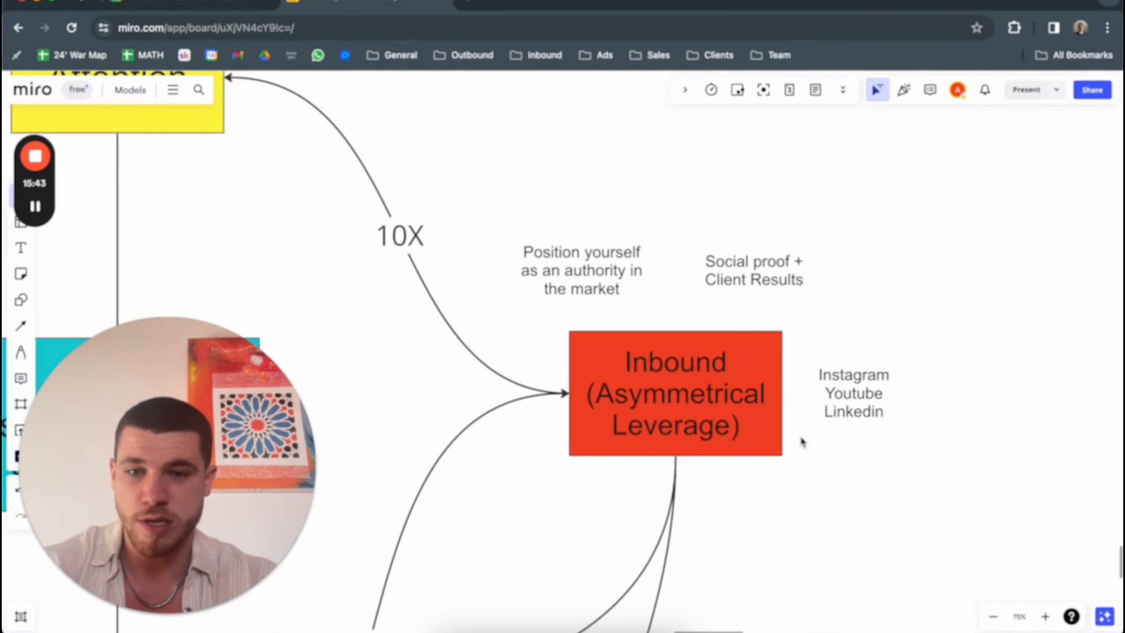
scroll(down, 3)
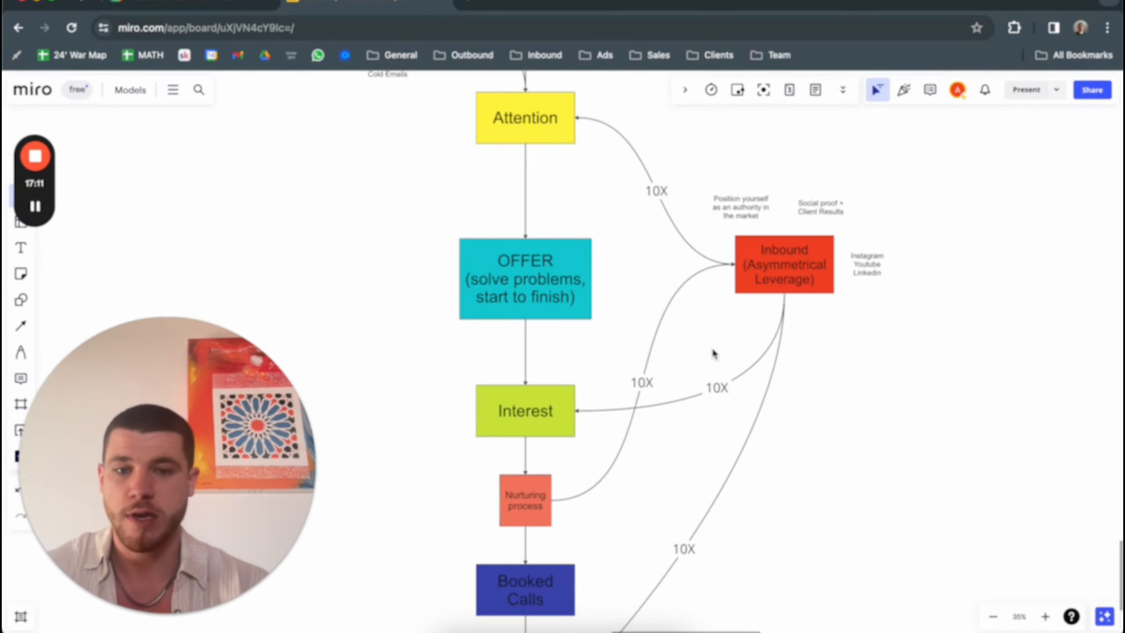
scroll(down, 3)
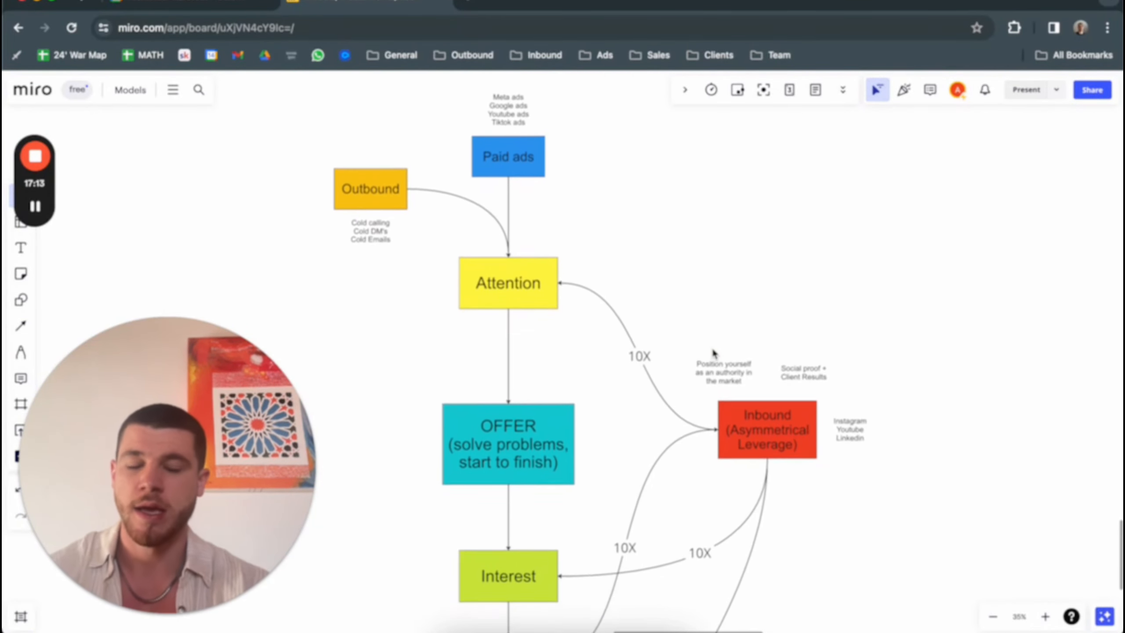